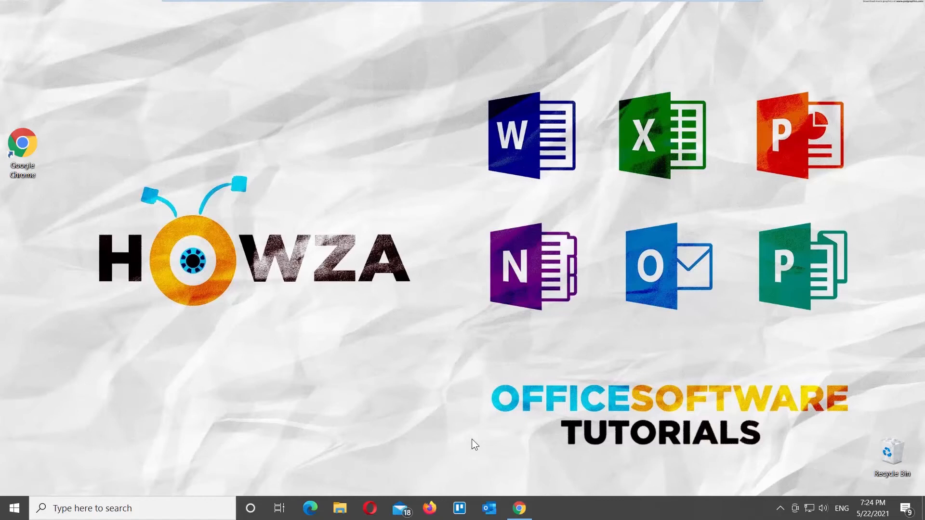
Step: Restore the Chrome window showing My Drive from the taskbar
left_click(518, 507)
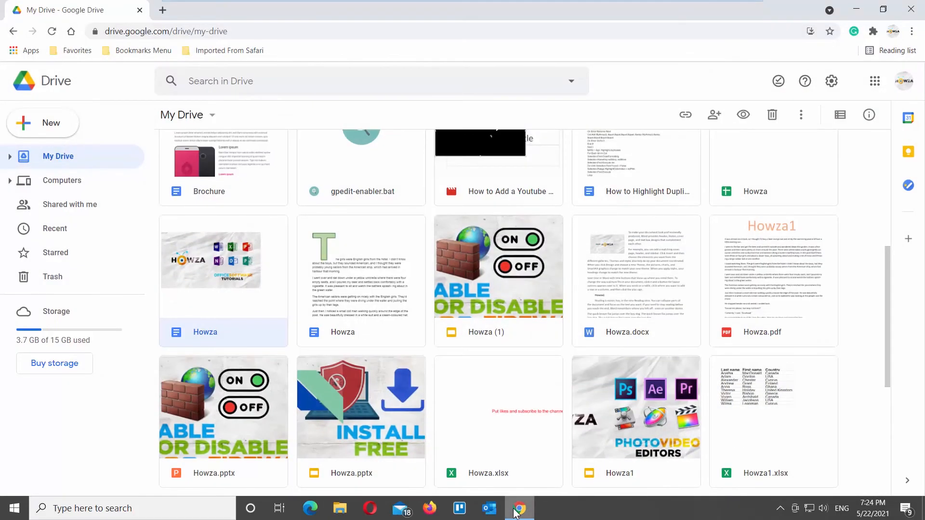
mouse_move(483, 437)
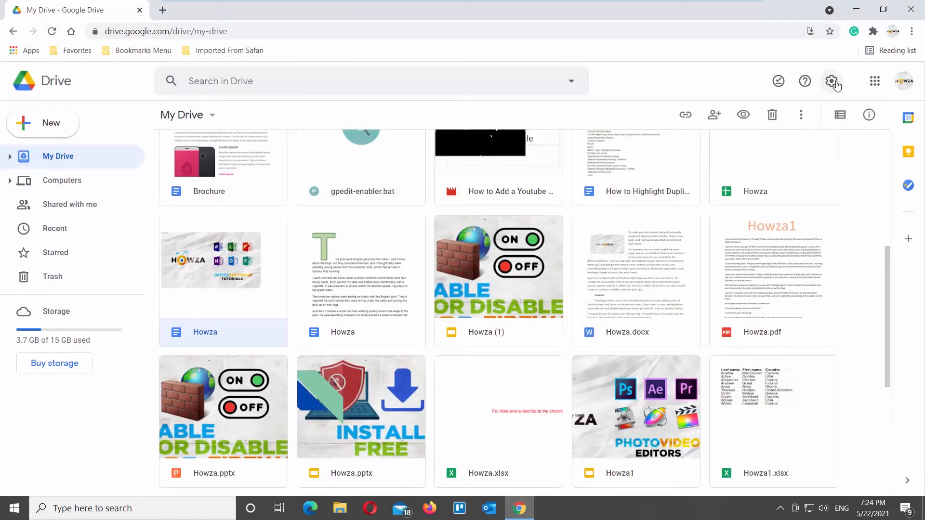
Step: Open Drive's Settings dialog from the gear menu, landing on the General section
left_click(831, 81)
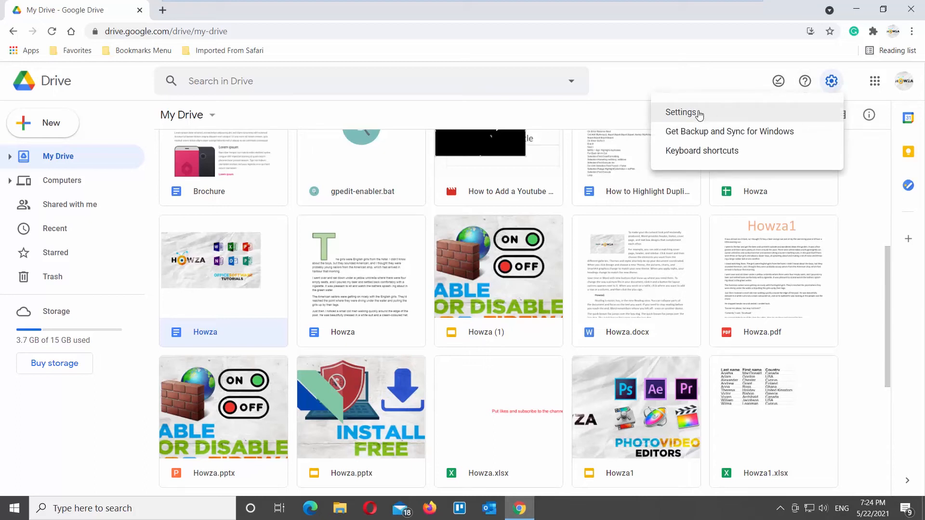
left_click(681, 112)
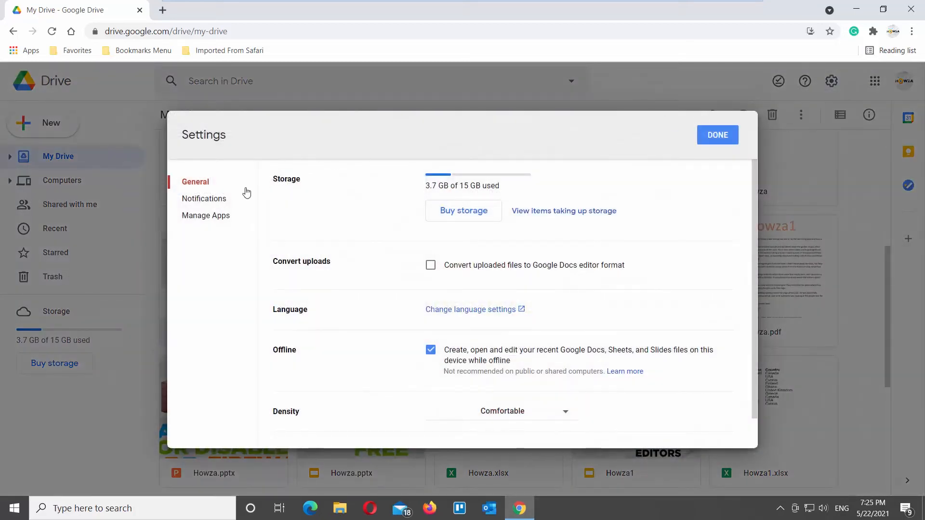
Step: In Notifications, uncheck 'Get all updates about Google Drive items via email' and confirm with DONE
left_click(203, 198)
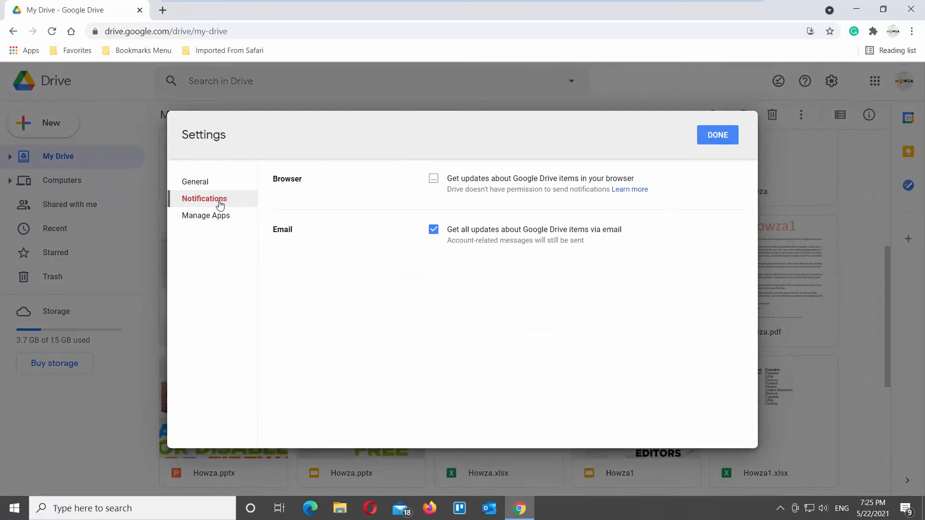
left_click(433, 229)
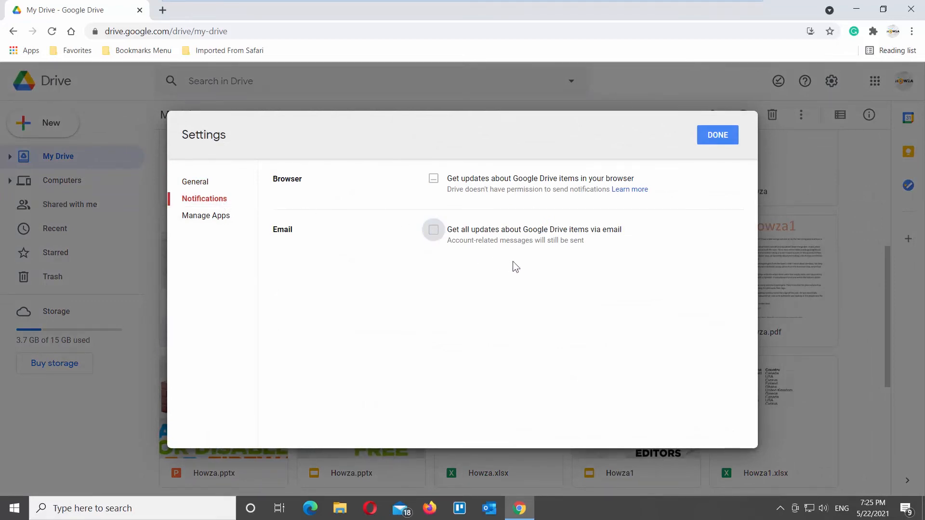
left_click(717, 135)
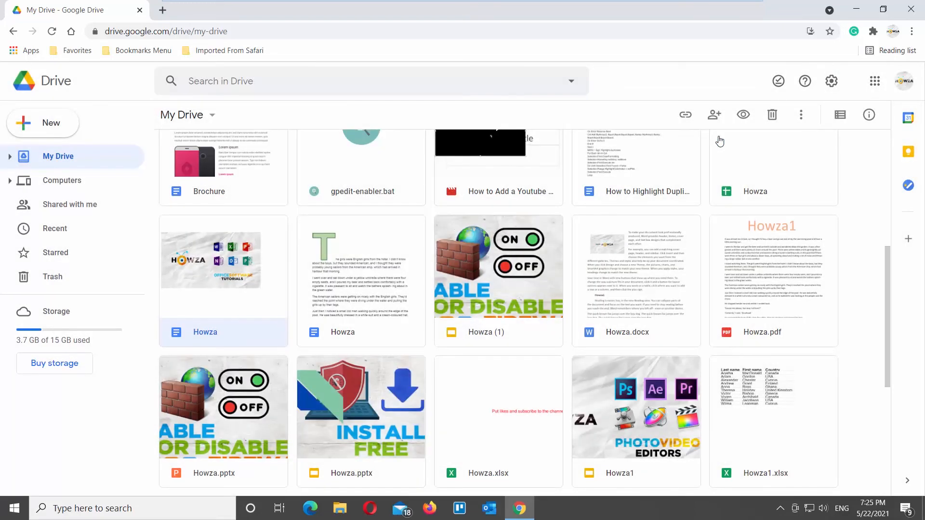